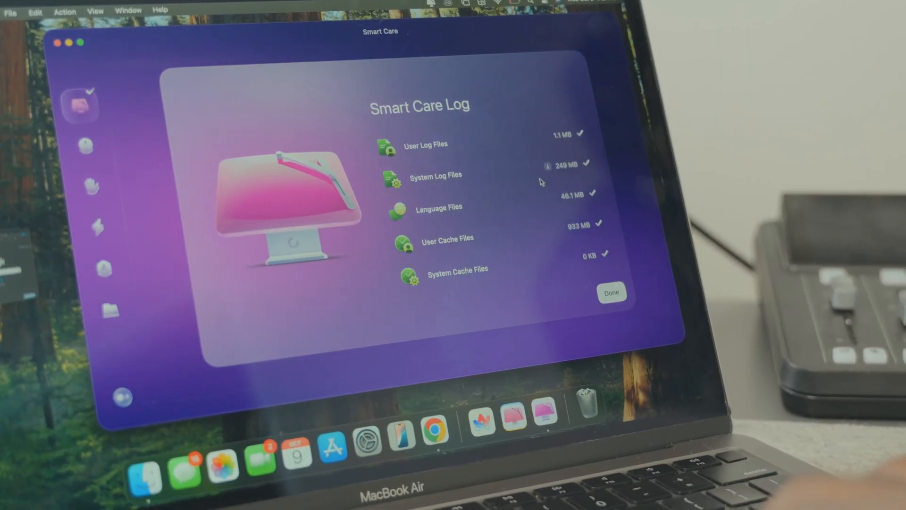
- Dismiss the cleaned-files Smart Care log and return to the Smart Care welcome screen
left_click(612, 292)
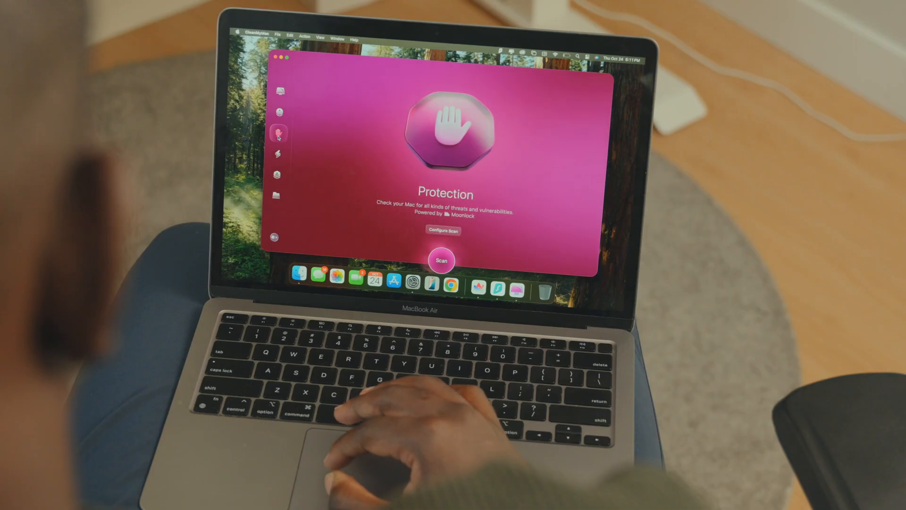
left_click(278, 154)
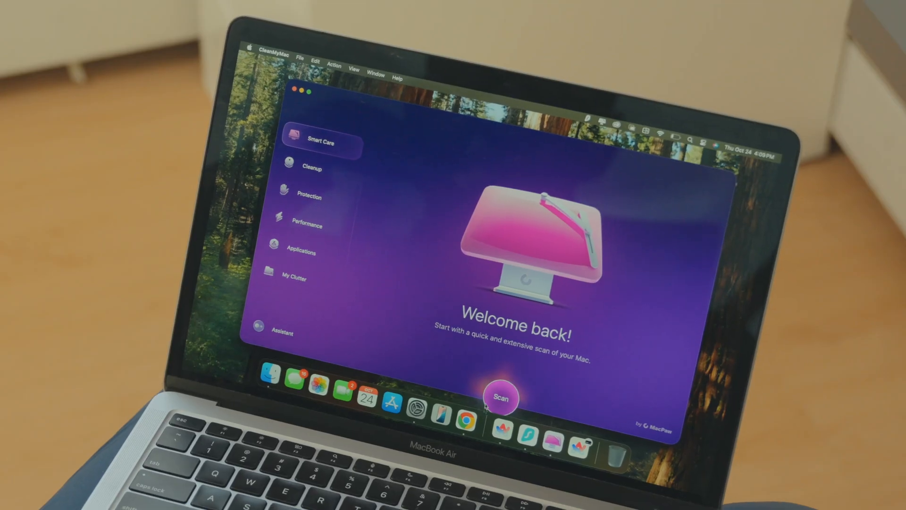
- Run a Smart Care scan and dismiss its log, including the flushed DNS cache
left_click(501, 398)
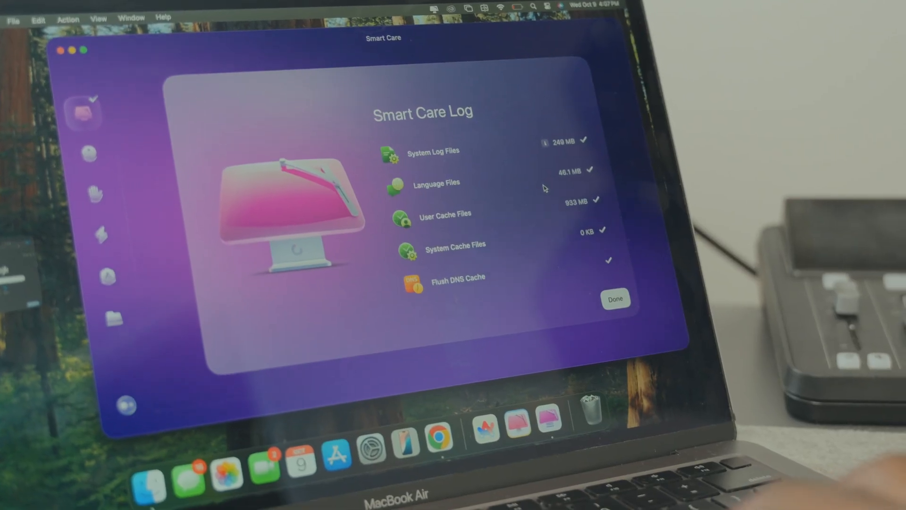
left_click(613, 299)
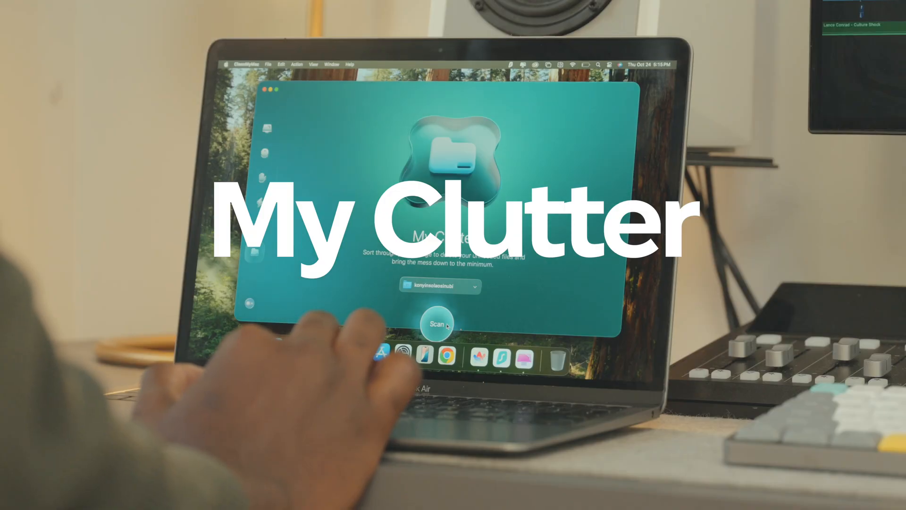
- Scan the home folder for clutter, browse Large & Old Files, then view Duplicates
left_click(438, 322)
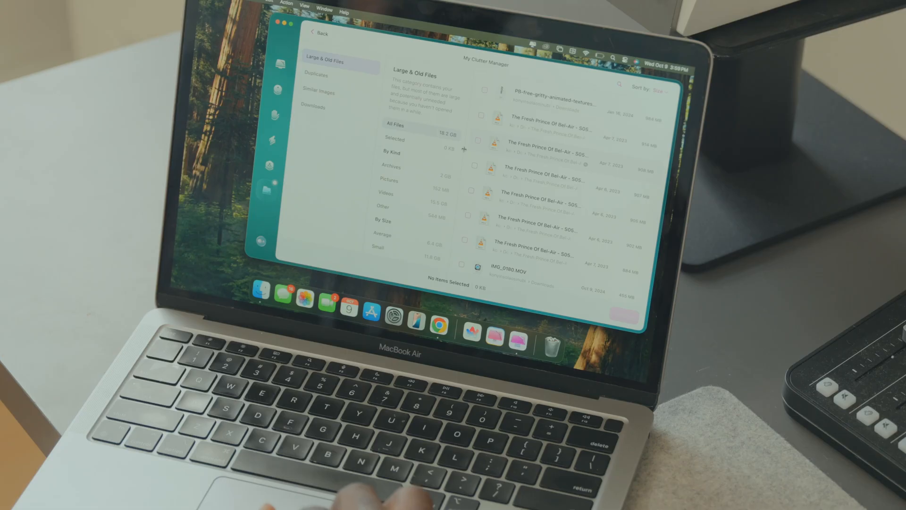
scroll("down", 3)
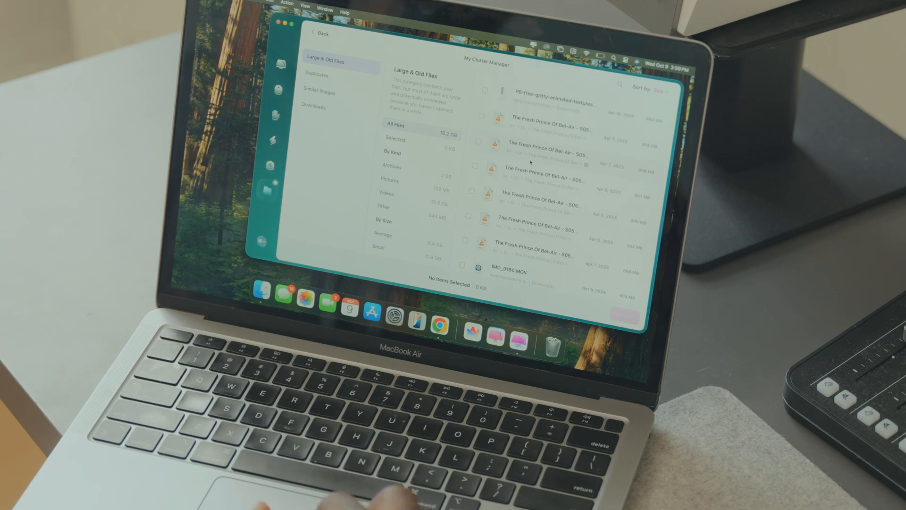
left_click(484, 90)
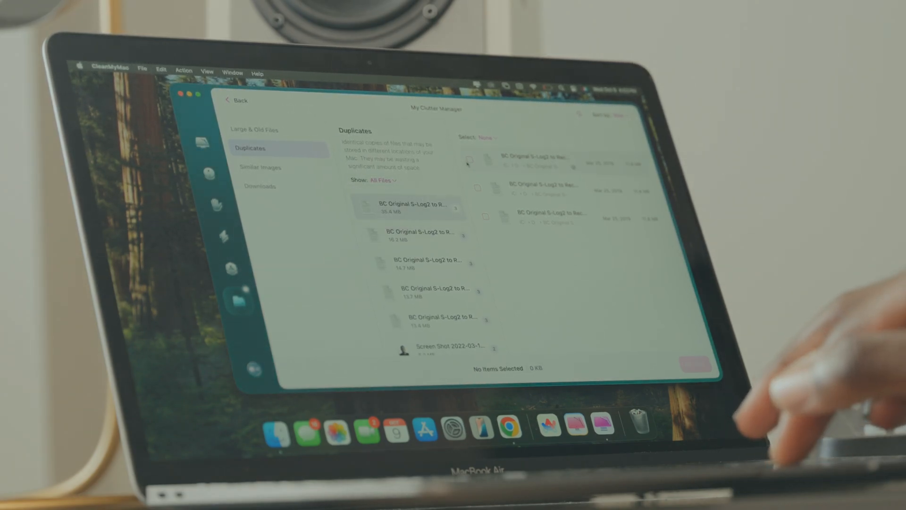
- Select both copies in the duplicate group, confirming the Select All prompt
left_click(468, 163)
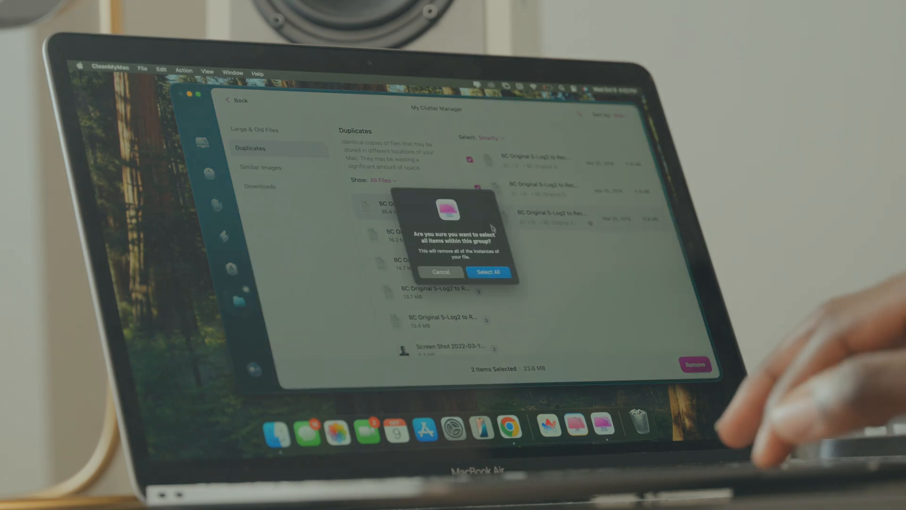
left_click(489, 271)
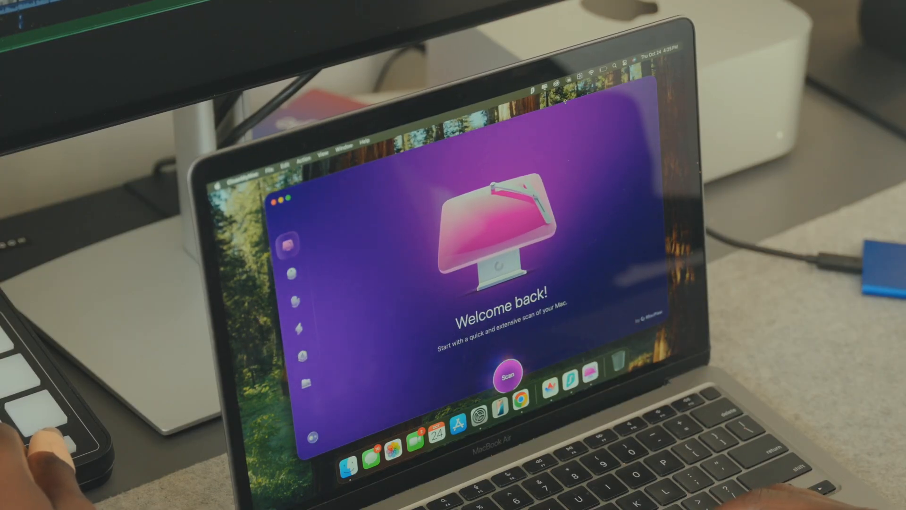
- Browse Protection and Performance, then preview DSC06334.ARW in the Mar 4, 2024 similar pair
left_click(687, 71)
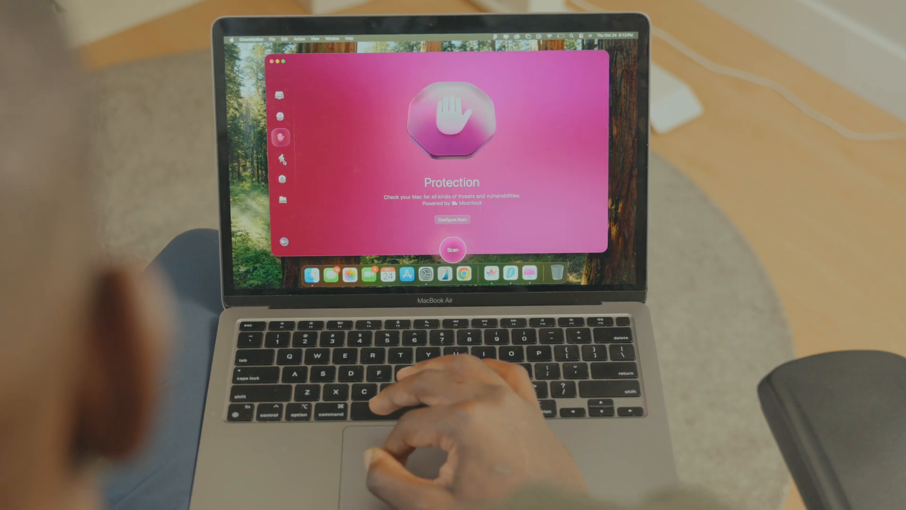
left_click(281, 160)
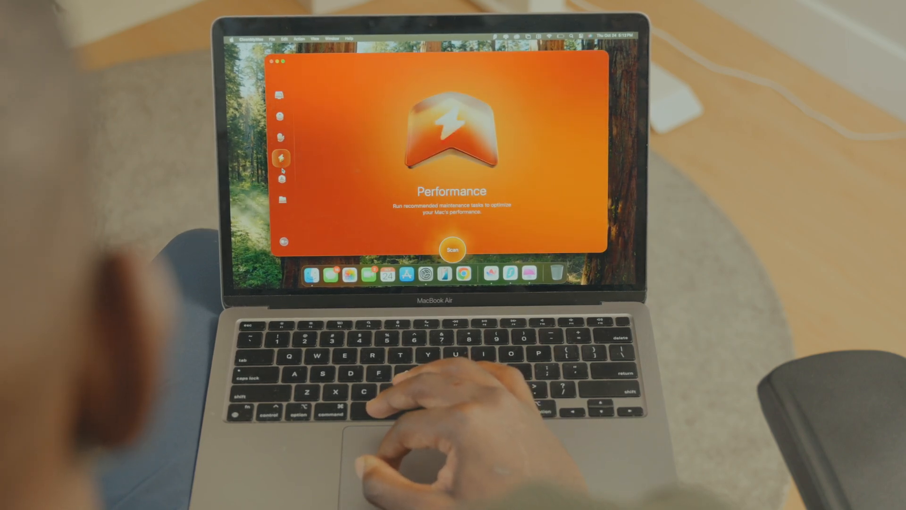
left_click(270, 176)
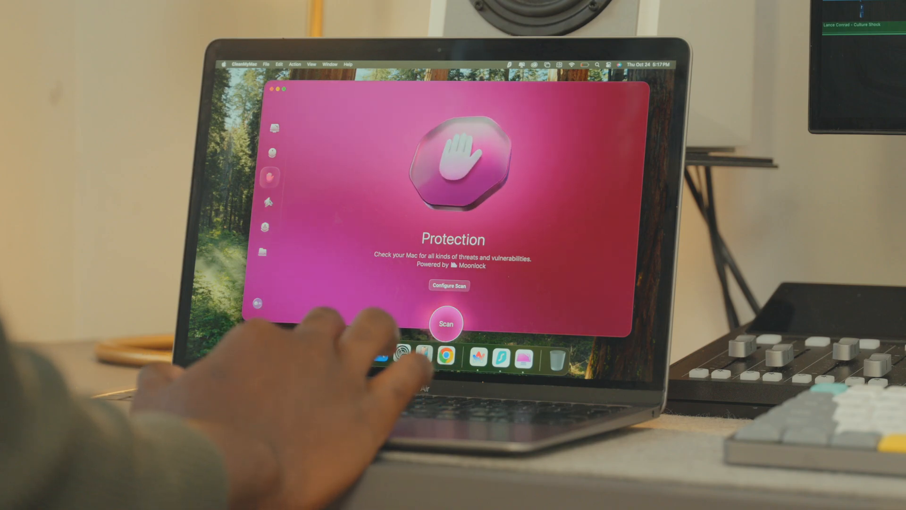
left_click(268, 201)
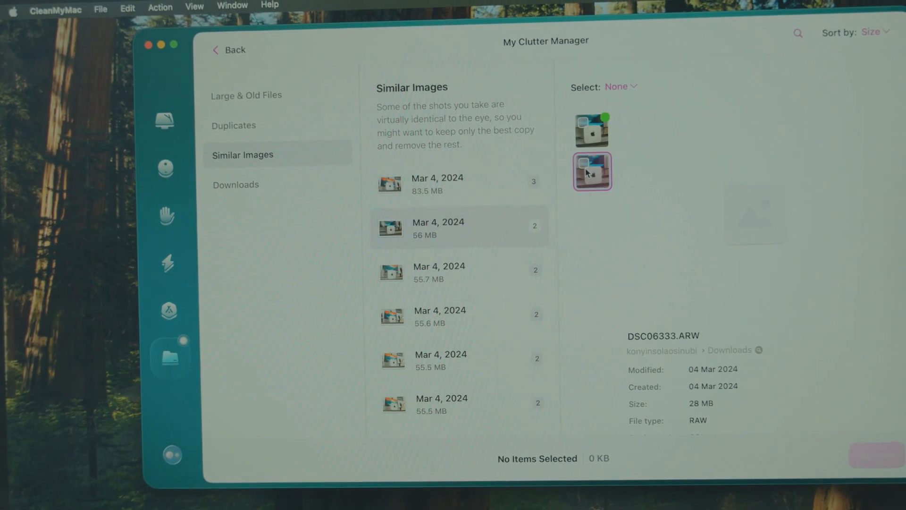
left_click(591, 129)
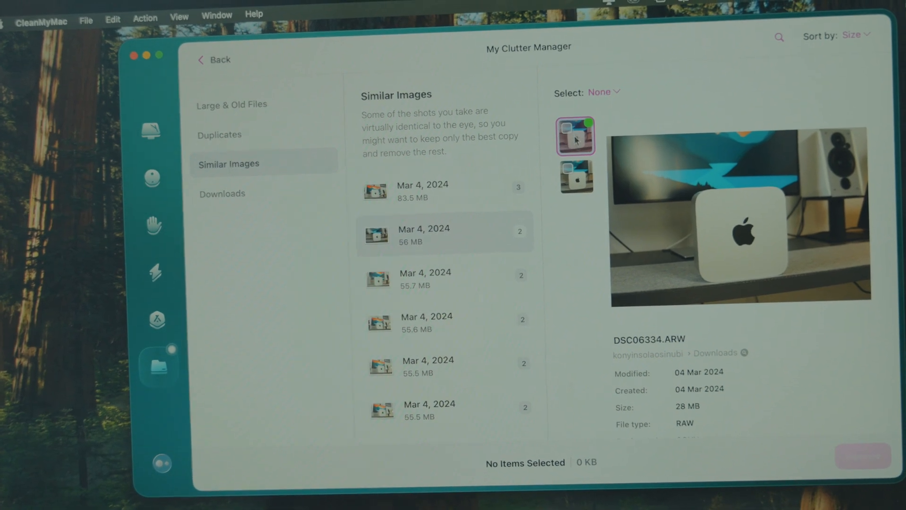